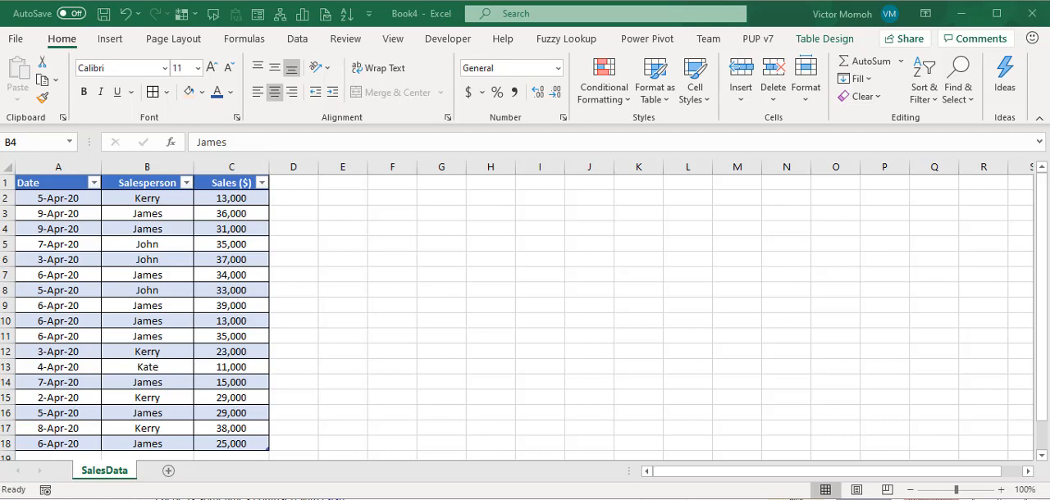
{"action": "mouse_move", "coordinate": [224, 406]}
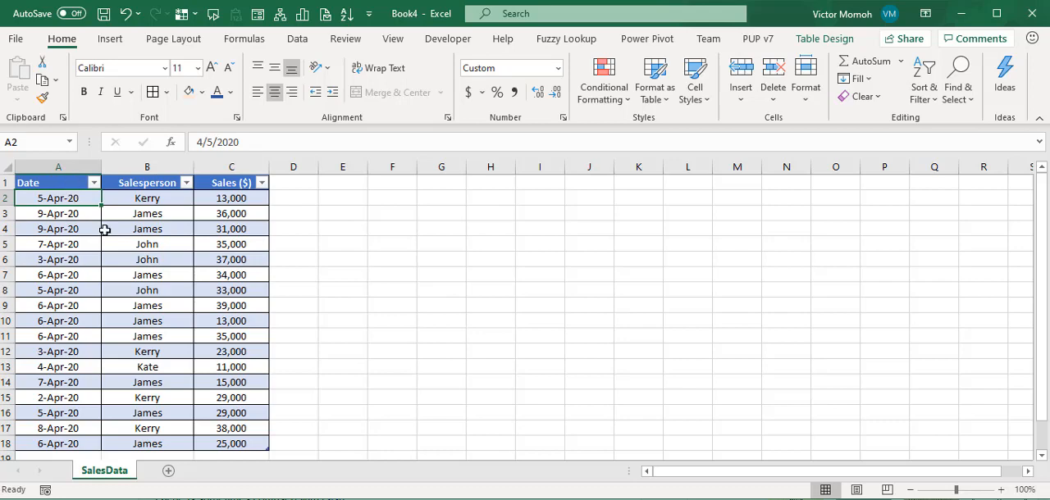
{"action": "mouse_move", "coordinate": [238, 227]}
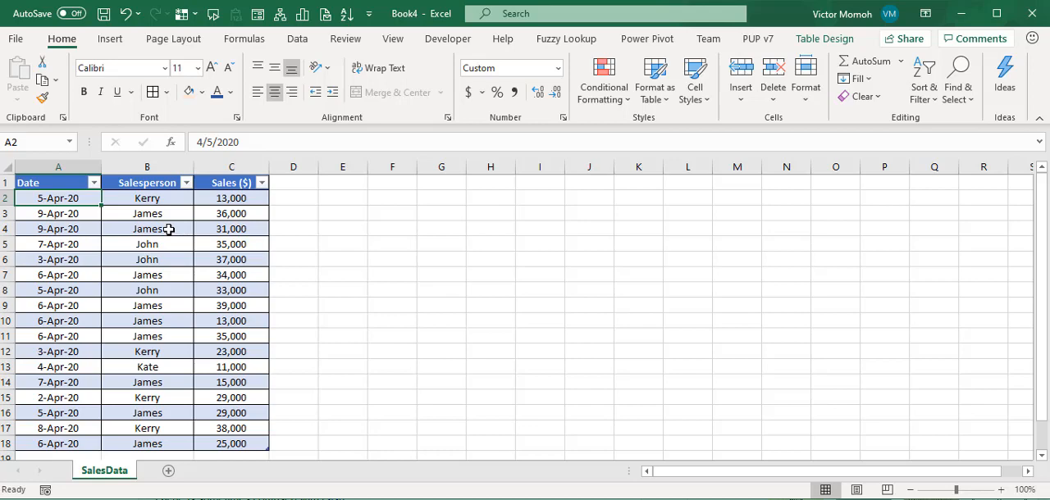
Select a cell in the sales data to base the PivotTable wizard on
{"action": "left_click", "coordinate": [147, 228]}
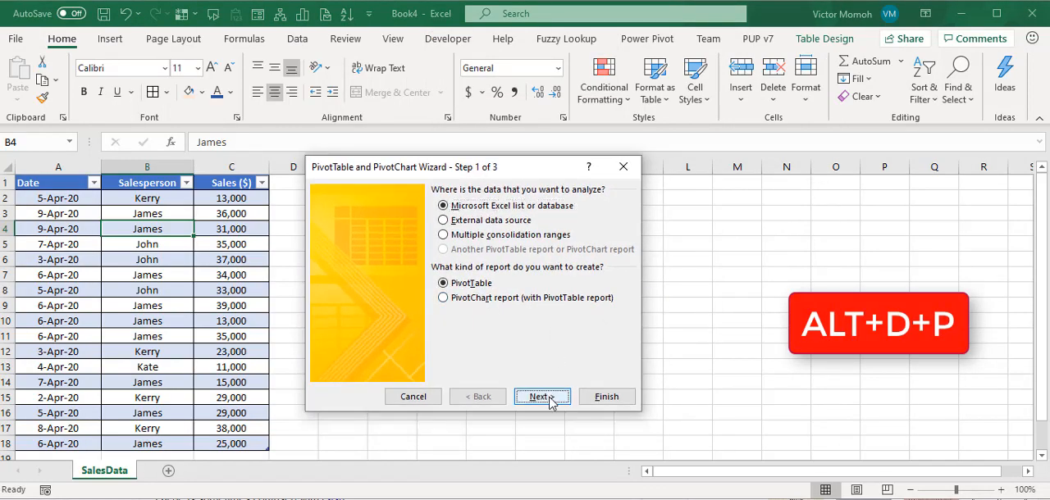
Build an empty PivotTable from range A1:C18 on the existing worksheet at cell E2
{"action": "left_click", "coordinate": [541, 396]}
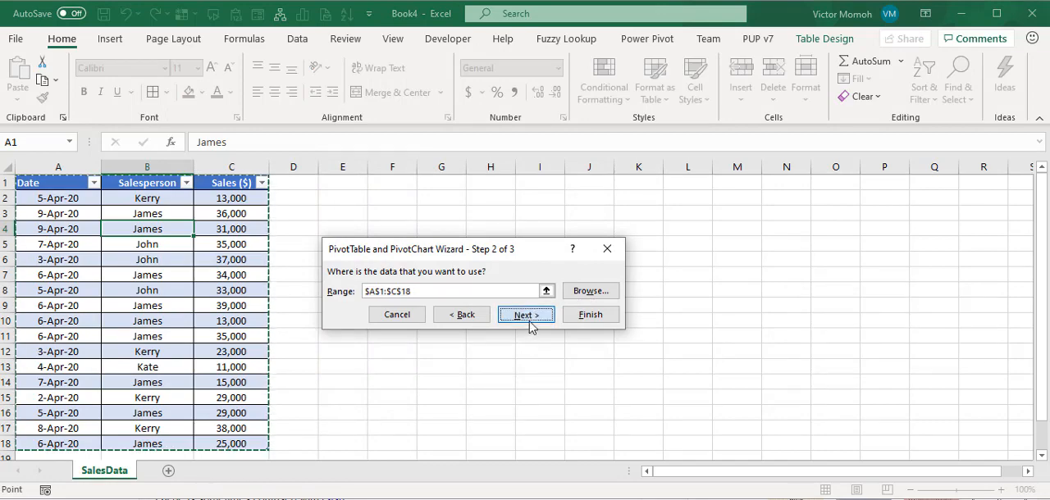
{"action": "left_click", "coordinate": [525, 315]}
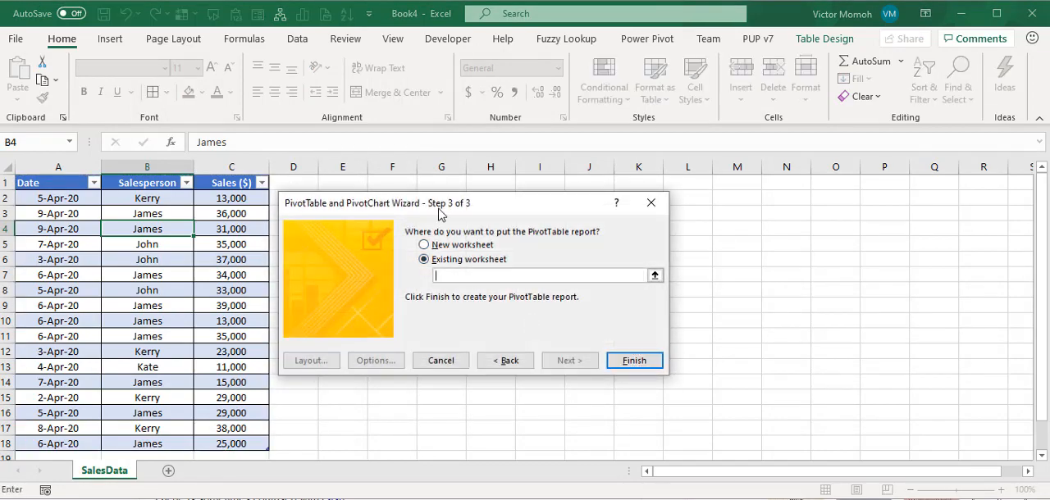
{"action": "left_click", "coordinate": [342, 198]}
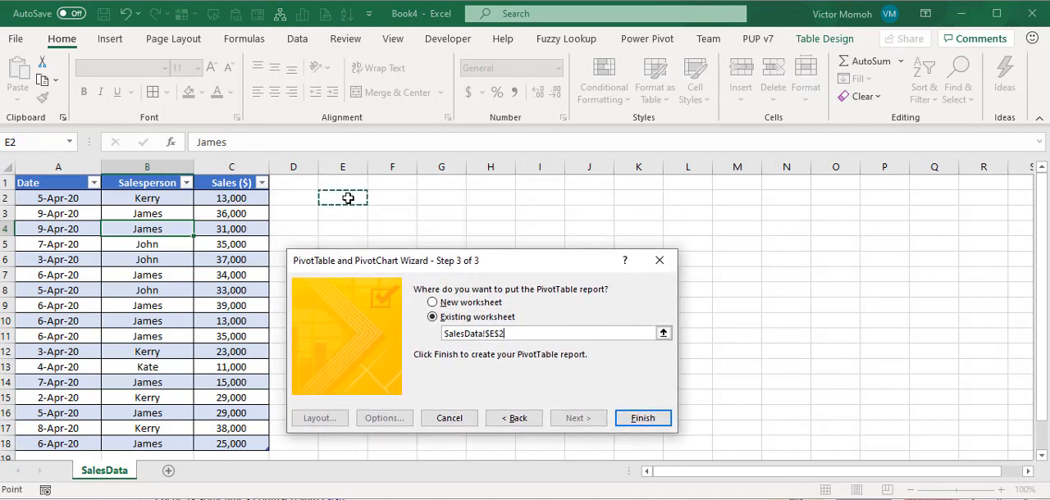
{"action": "left_click", "coordinate": [644, 419]}
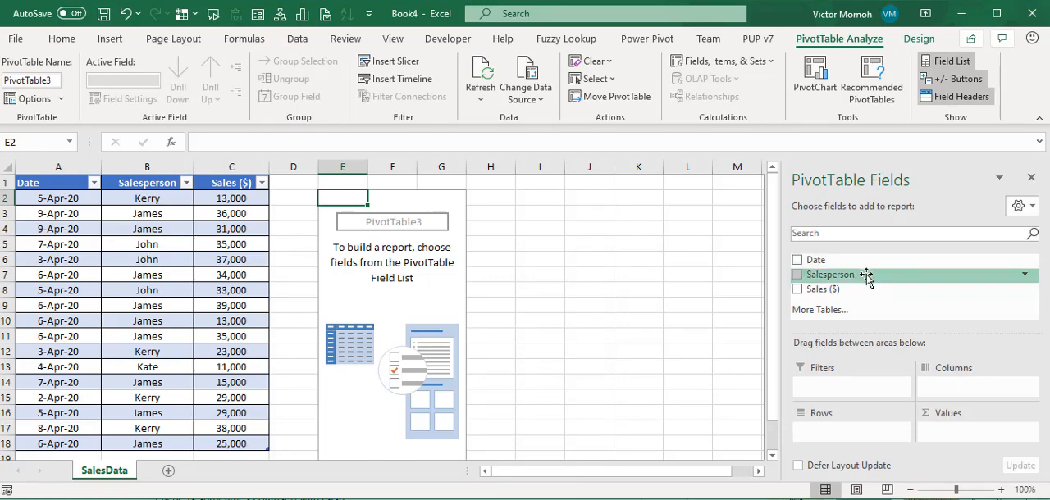
{"action": "mouse_move", "coordinate": [815, 259]}
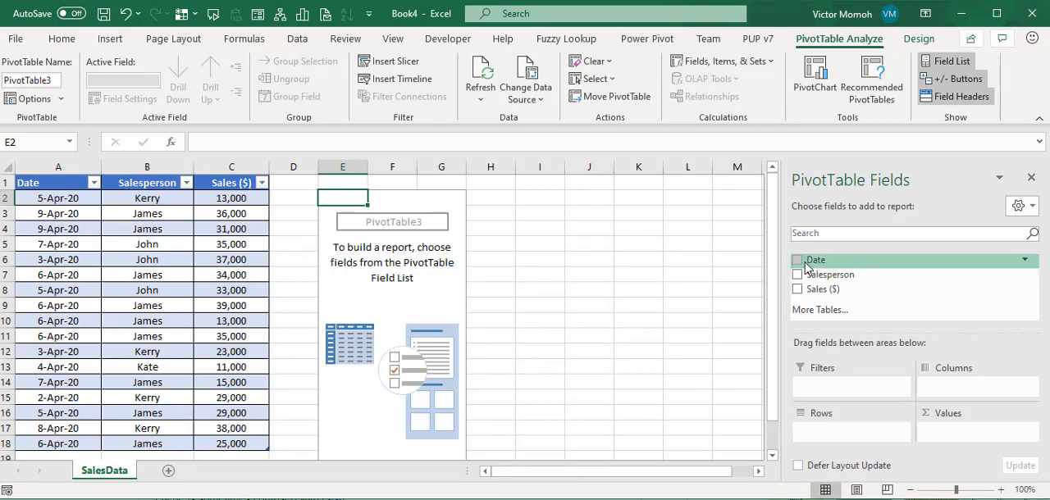
Add Date as row labels and Sum of Sales ($) values, totaling 476,000
{"action": "left_click", "coordinate": [797, 260]}
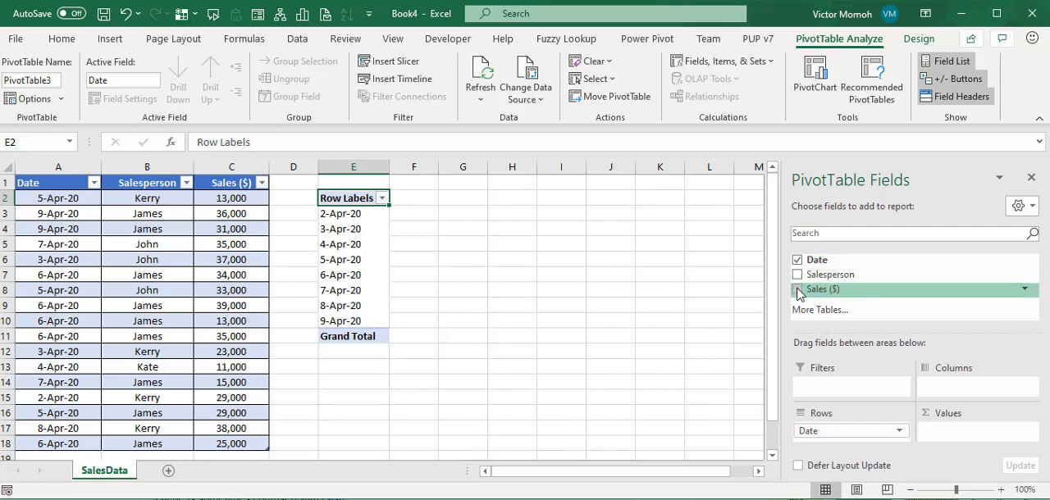
{"action": "left_click", "coordinate": [797, 289]}
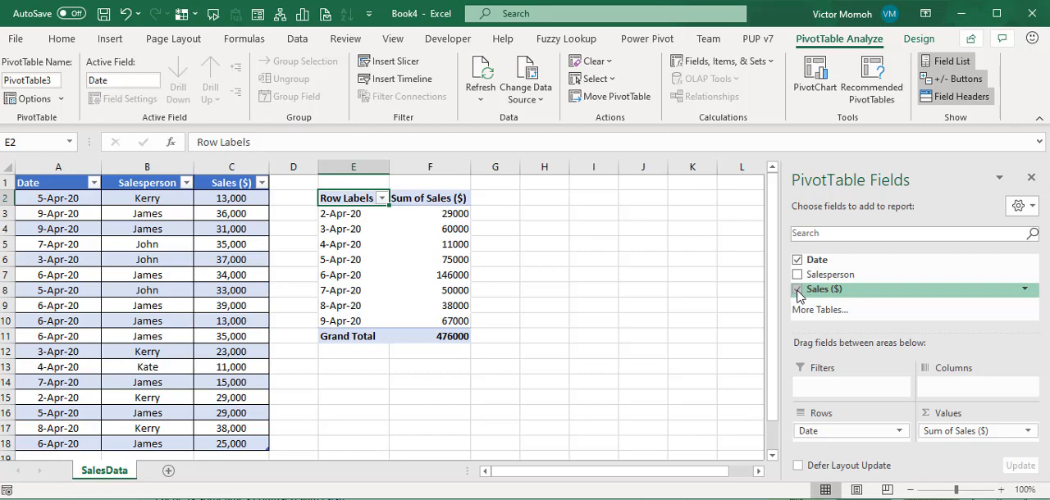
{"action": "left_click", "coordinate": [795, 289]}
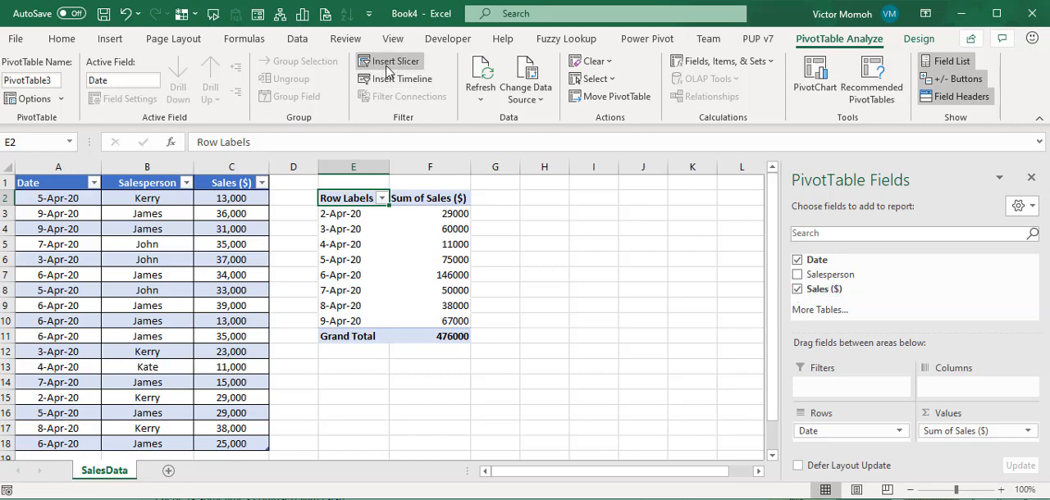
Insert a Salesperson slicer, enlarge it, and select cell B2
{"action": "left_click", "coordinate": [396, 61]}
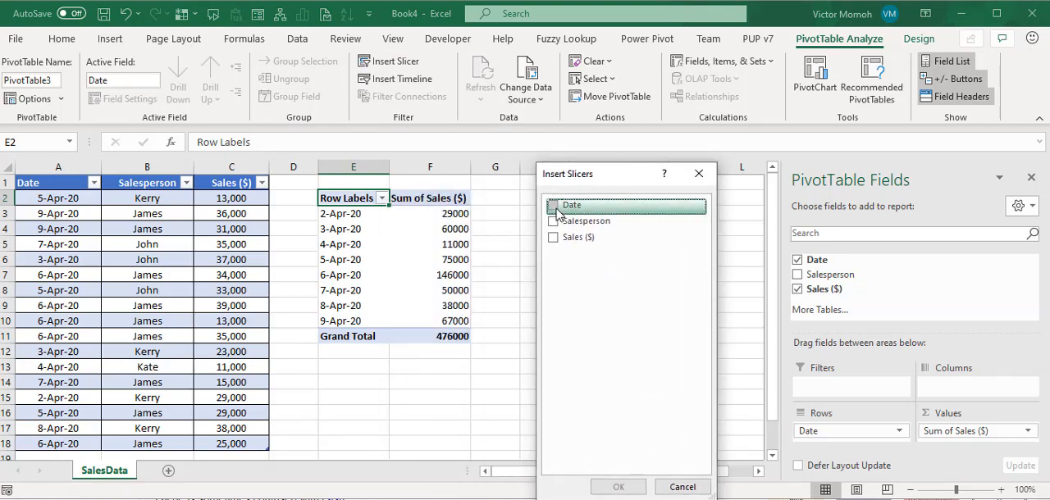
{"action": "left_click", "coordinate": [554, 221]}
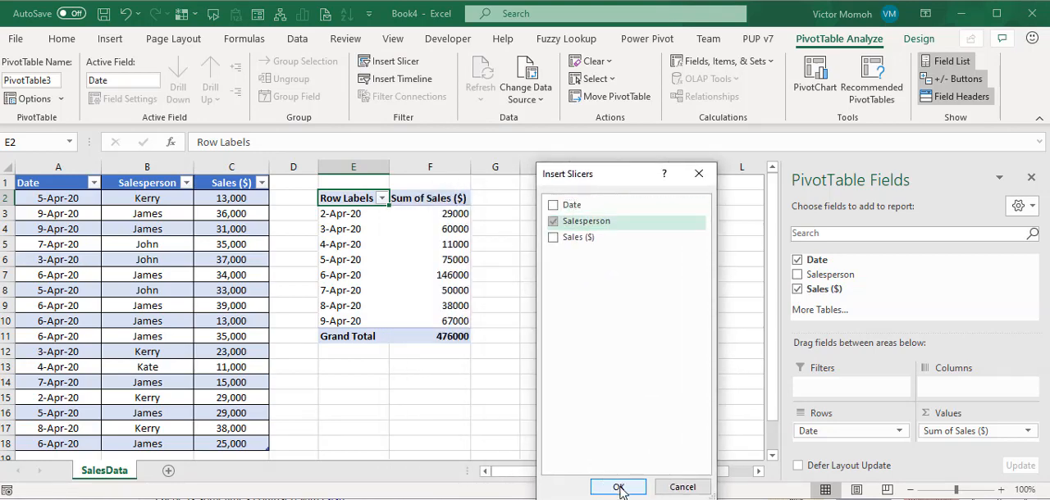
{"action": "left_click", "coordinate": [618, 486]}
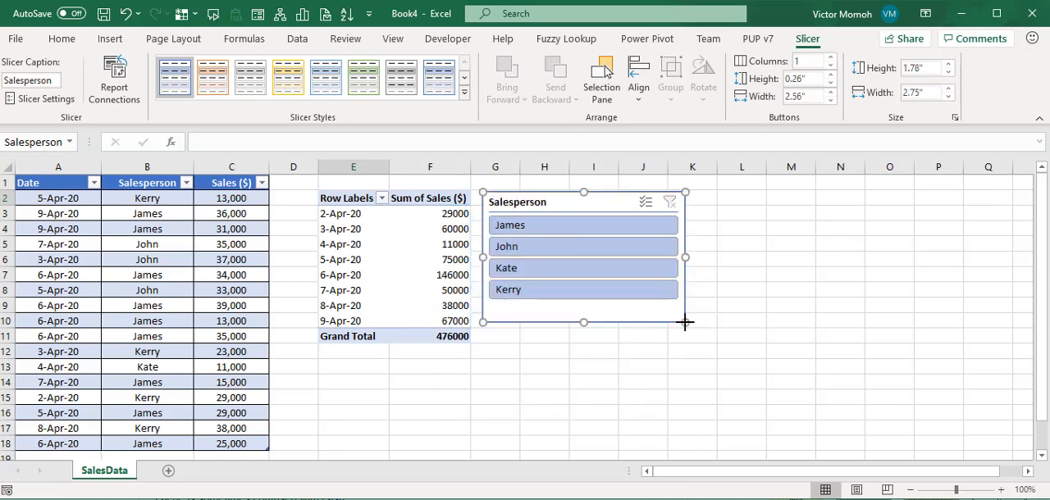
{"action": "left_click_drag", "start_coordinate": [685, 321], "coordinate": [685, 355]}
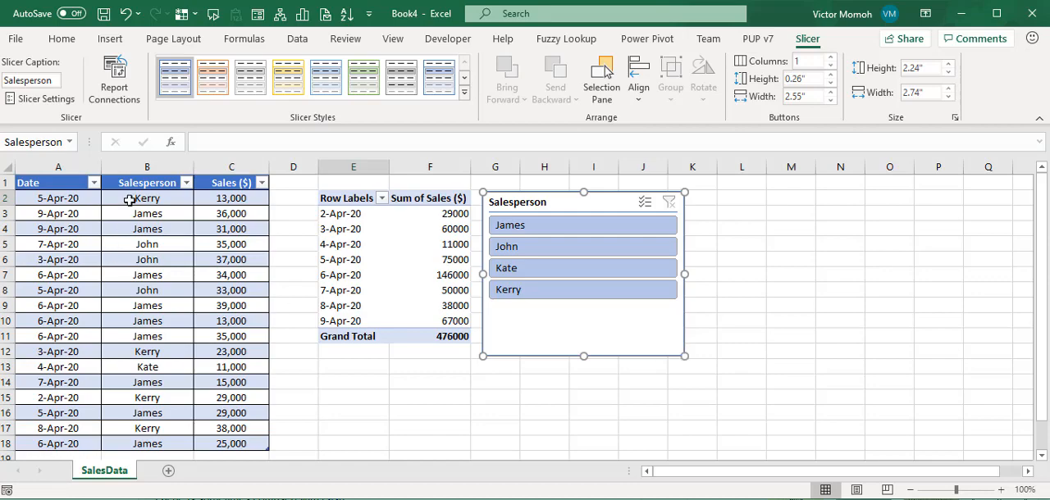
{"action": "left_click", "coordinate": [146, 198]}
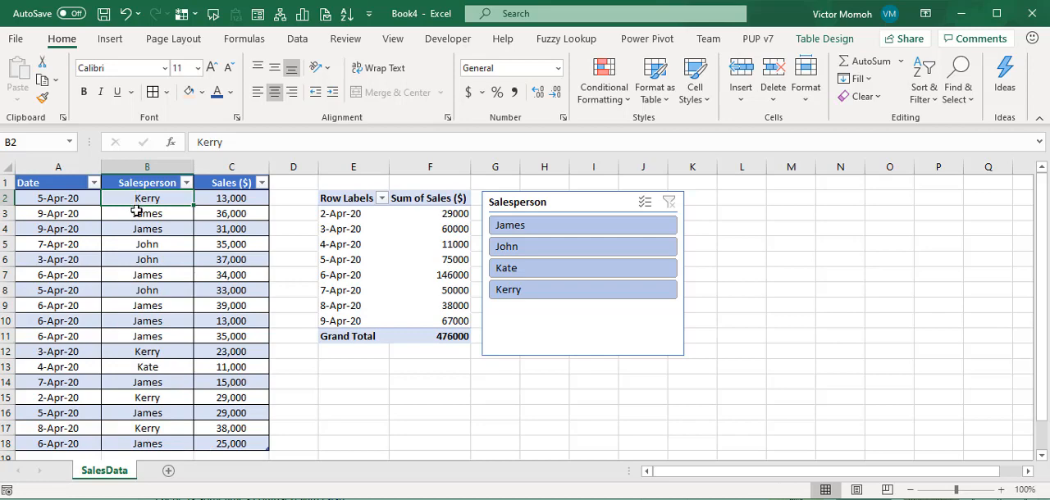
Replace all four Kerry entries in B2:B18 with Angela via Find and Replace
{"action": "left_click", "coordinate": [146, 213]}
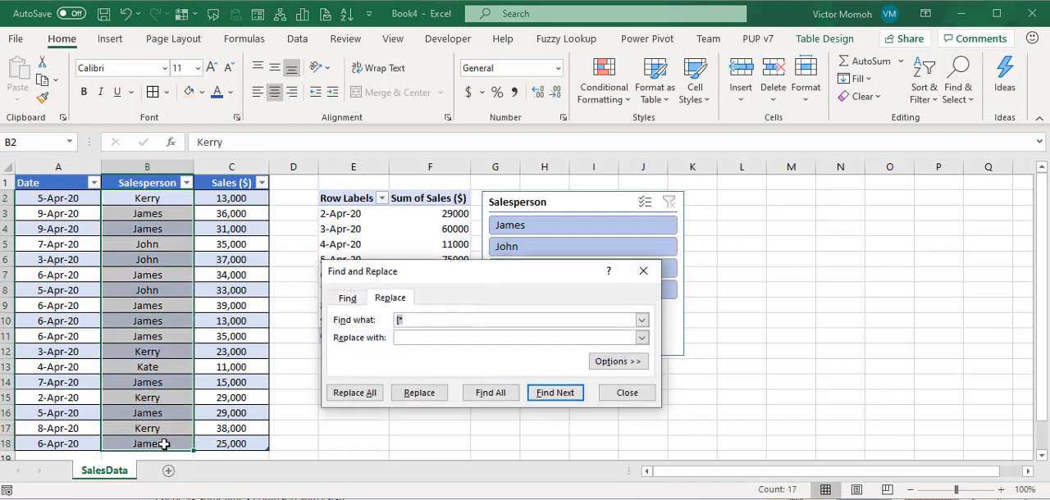
{"action": "type", "text": "Kerry"}
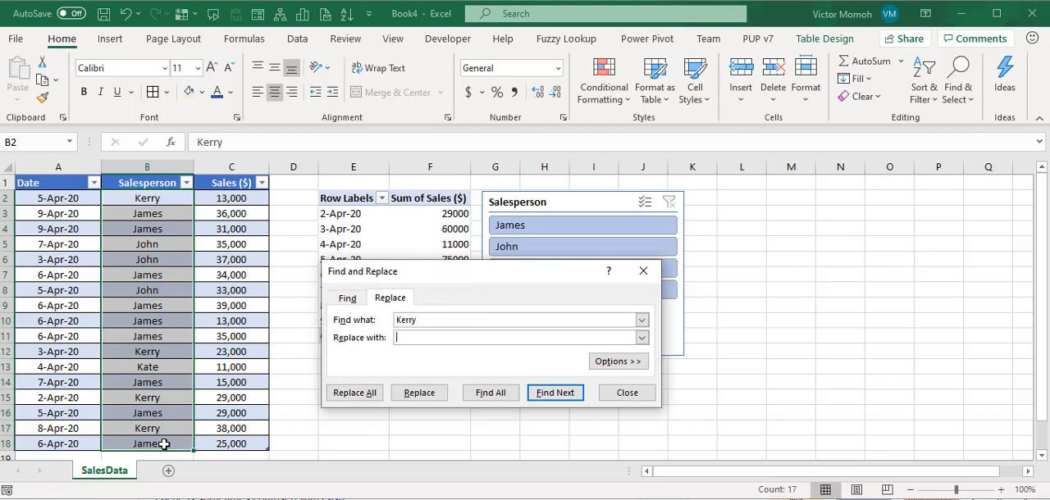
{"action": "type", "text": "Angela"}
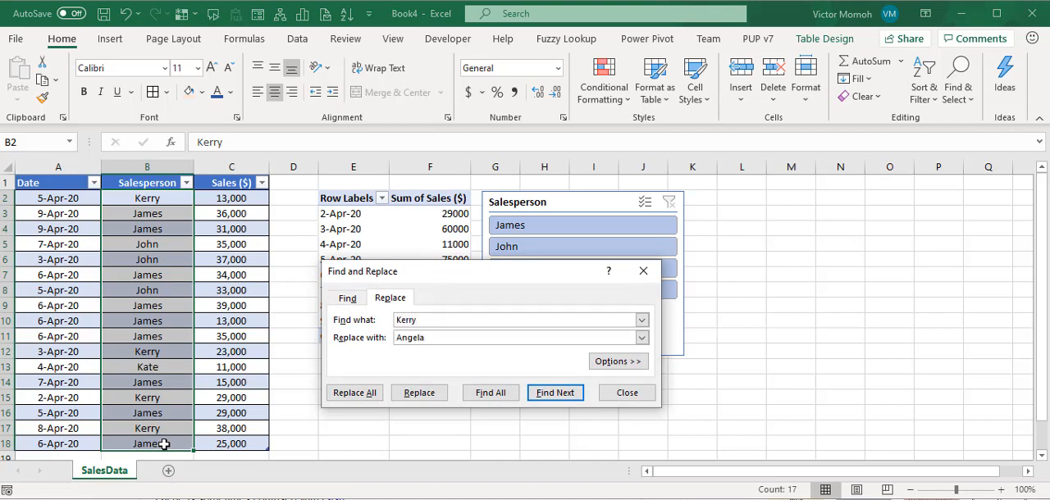
{"action": "left_click", "coordinate": [355, 392]}
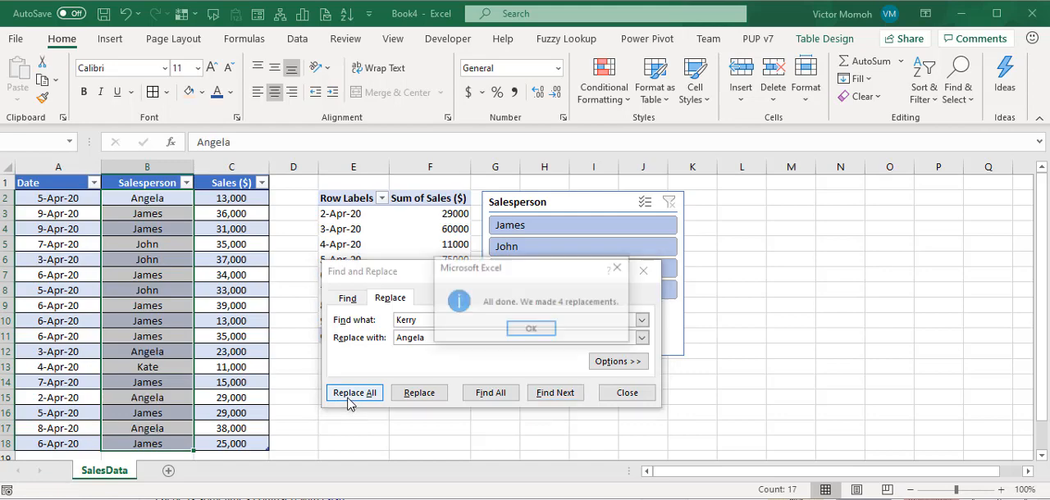
{"action": "left_click", "coordinate": [531, 328]}
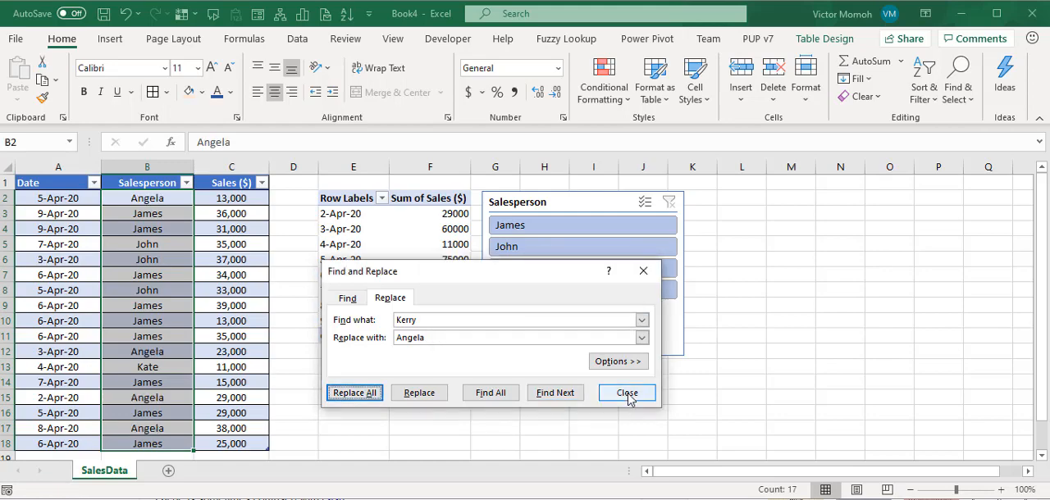
Close Find and Replace and refresh the PivotTable so the slicer shows Angela
{"action": "left_click", "coordinate": [626, 392]}
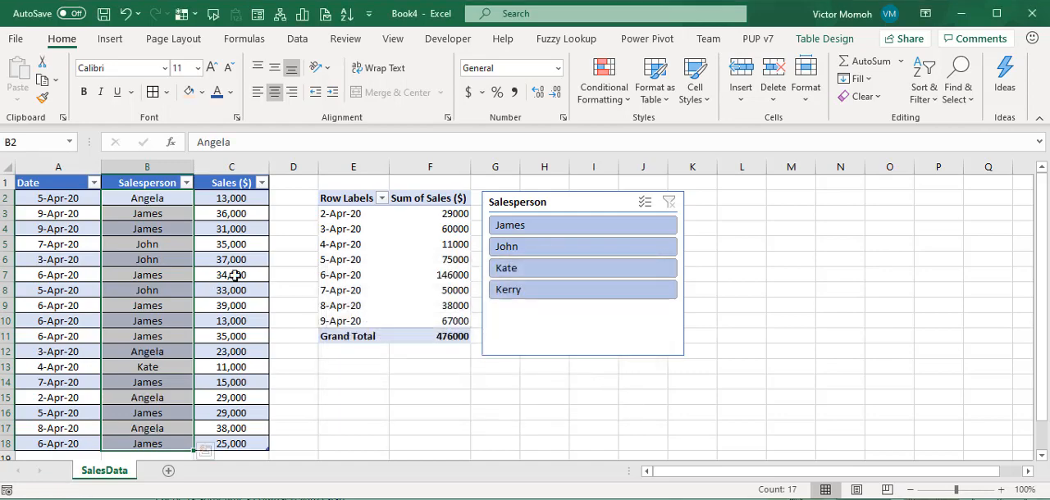
{"action": "mouse_move", "coordinate": [404, 250]}
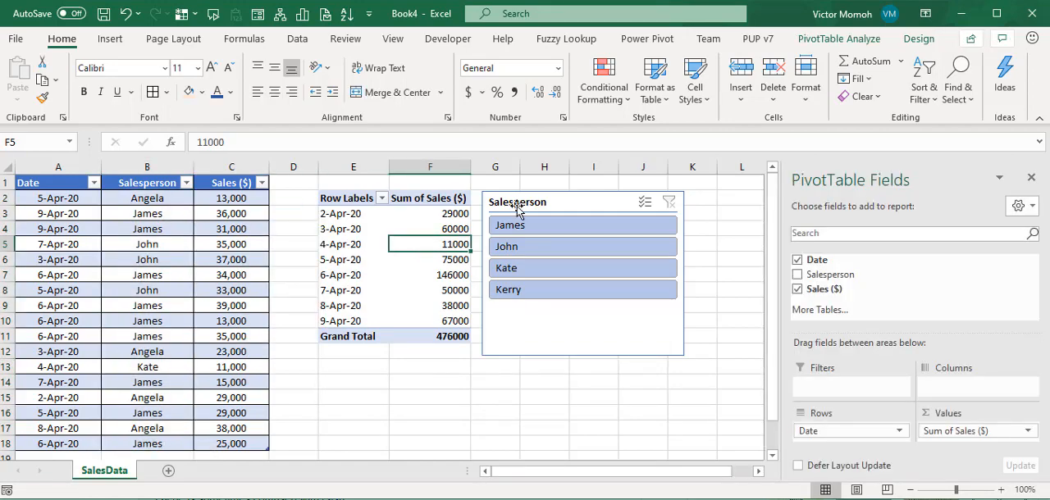
{"action": "left_click", "coordinate": [838, 39]}
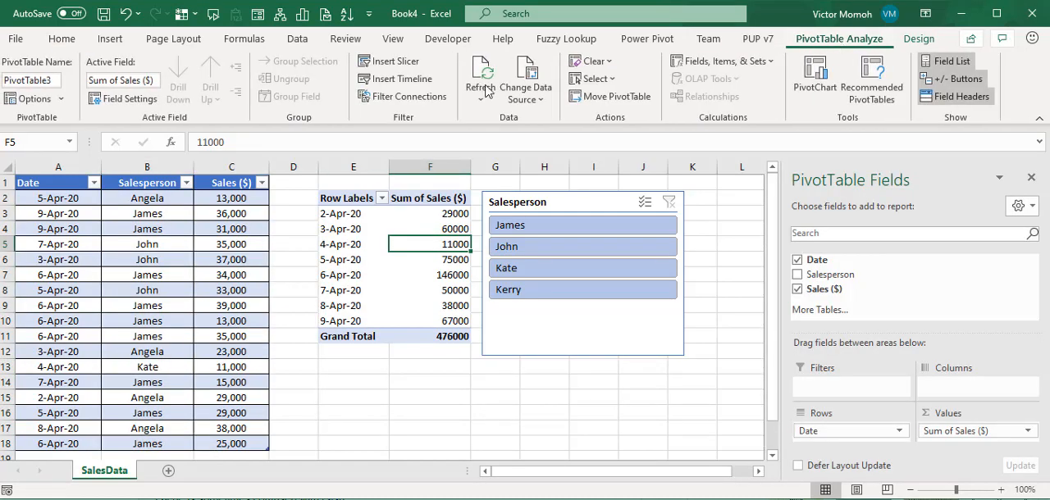
{"action": "left_click", "coordinate": [480, 74]}
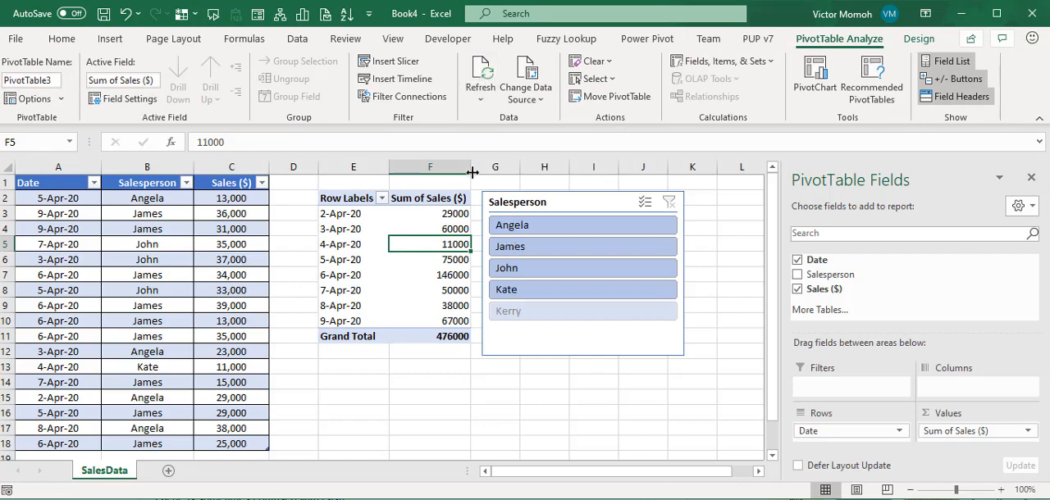
{"action": "mouse_move", "coordinate": [180, 212]}
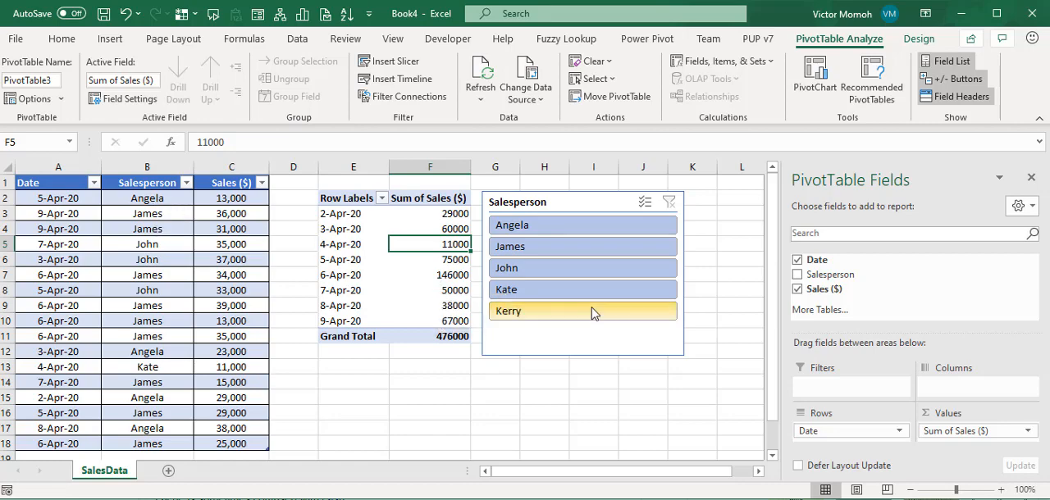
{"action": "mouse_move", "coordinate": [653, 318]}
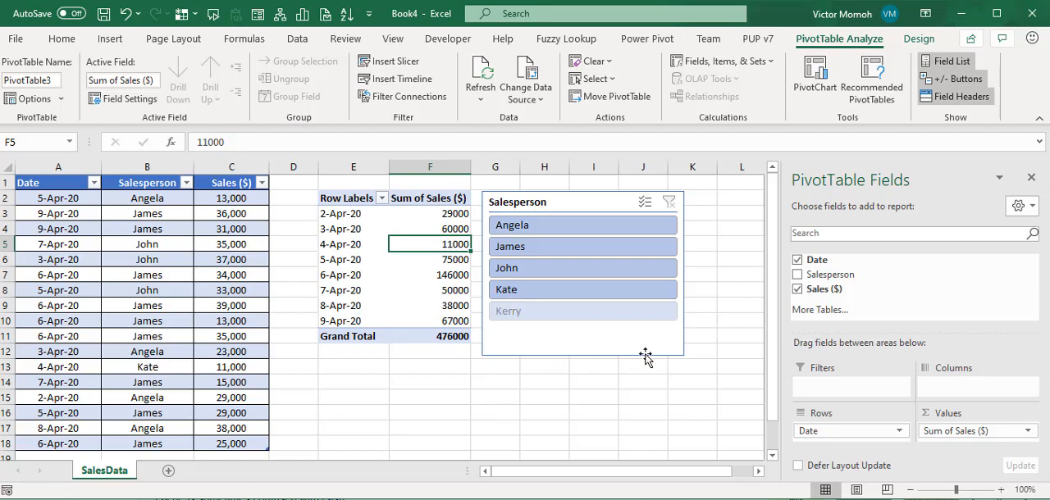
{"action": "mouse_move", "coordinate": [663, 342]}
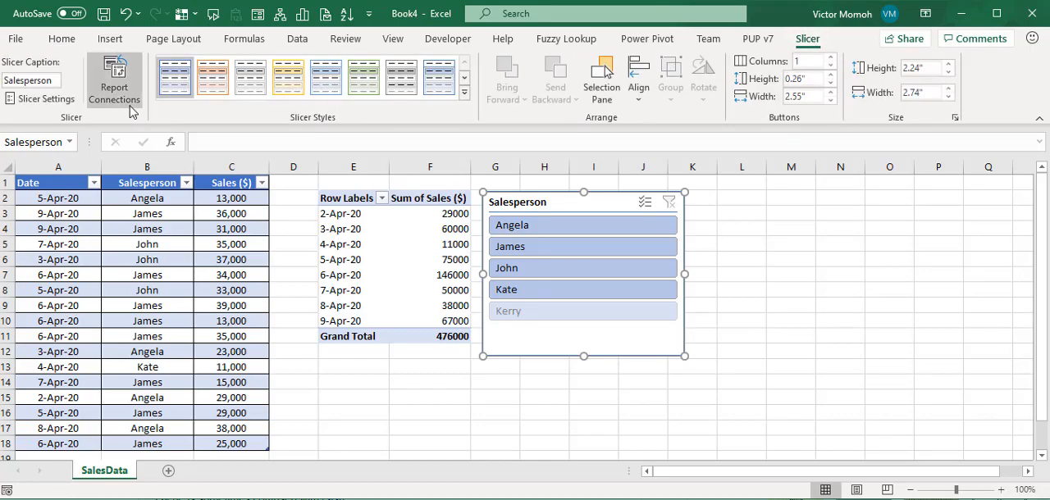
Uncheck 'Show items deleted from the data source' in Slicer Settings and apply it
{"action": "left_click", "coordinate": [40, 99]}
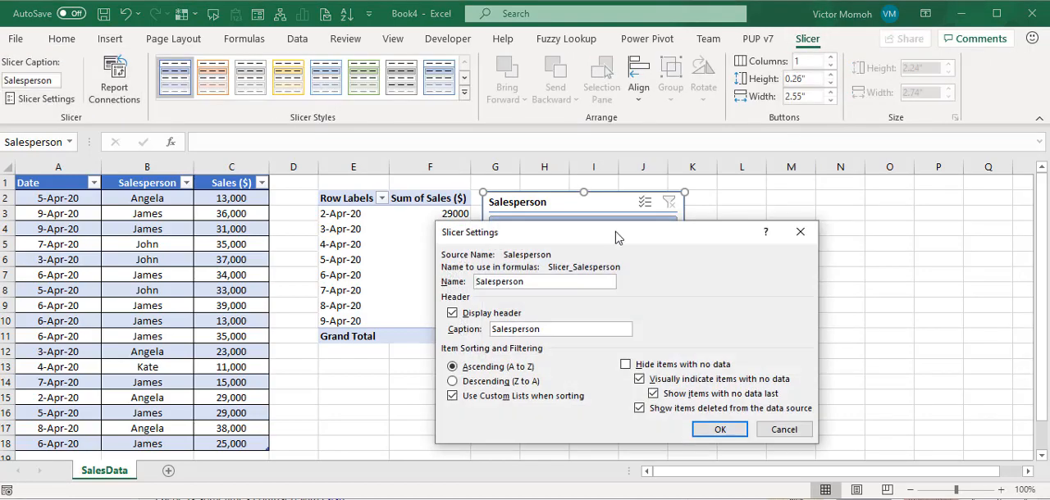
{"action": "left_click_drag", "start_coordinate": [617, 232], "coordinate": [433, 163]}
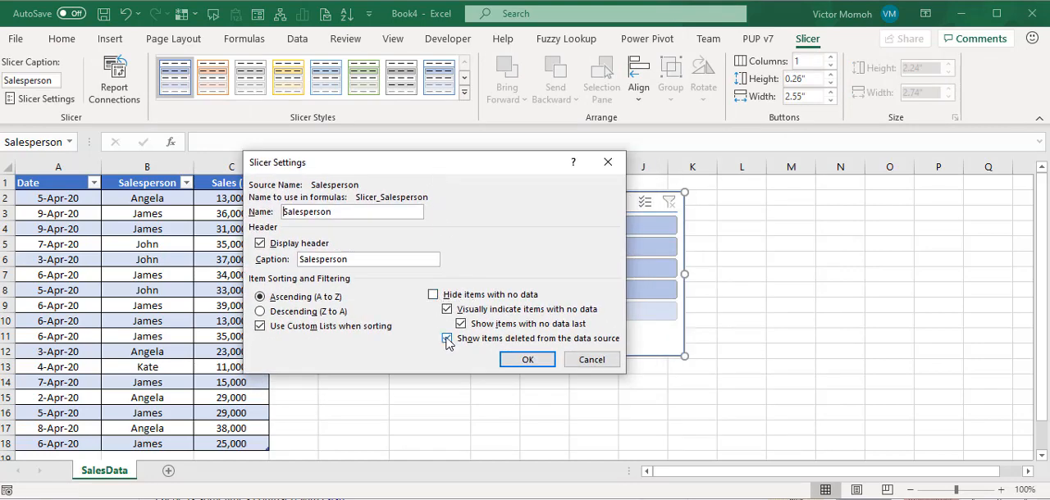
{"action": "left_click", "coordinate": [448, 339]}
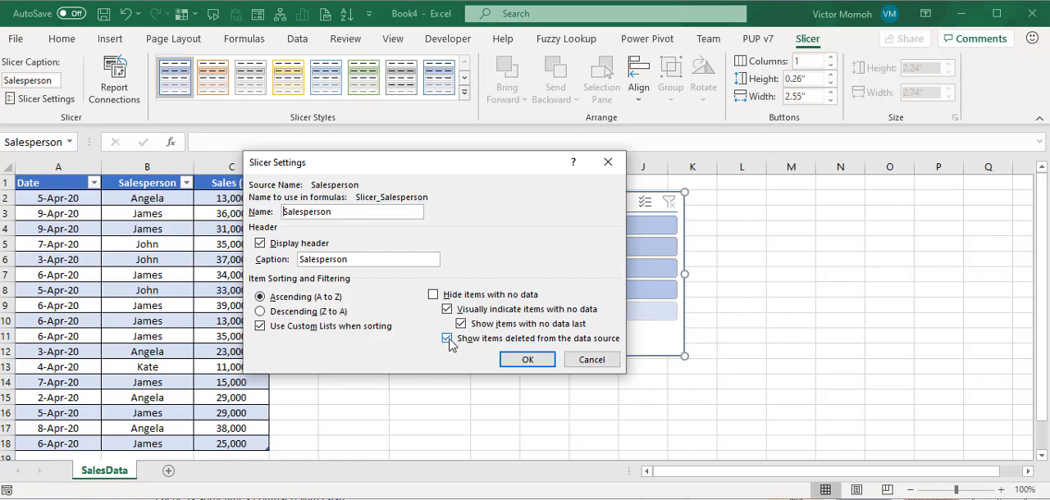
{"action": "left_click", "coordinate": [448, 338]}
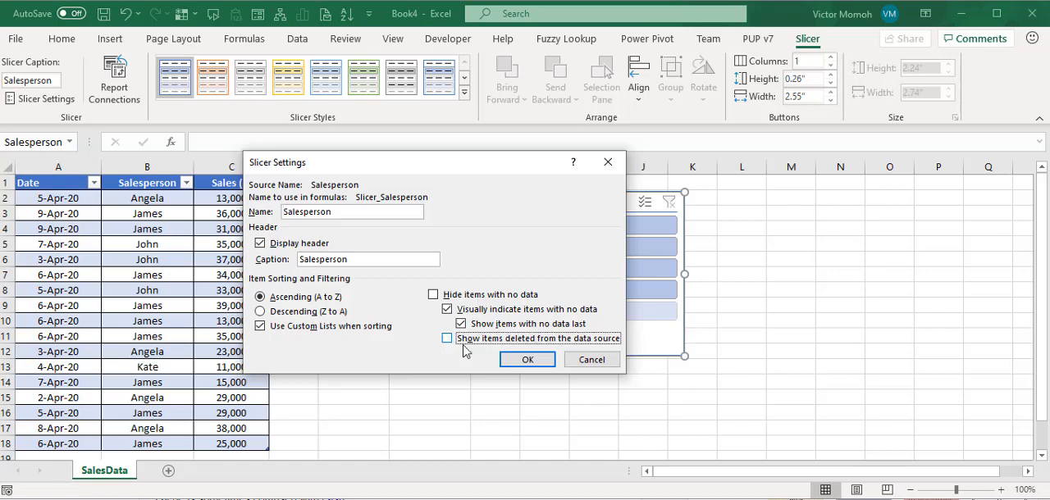
{"action": "left_click", "coordinate": [527, 360]}
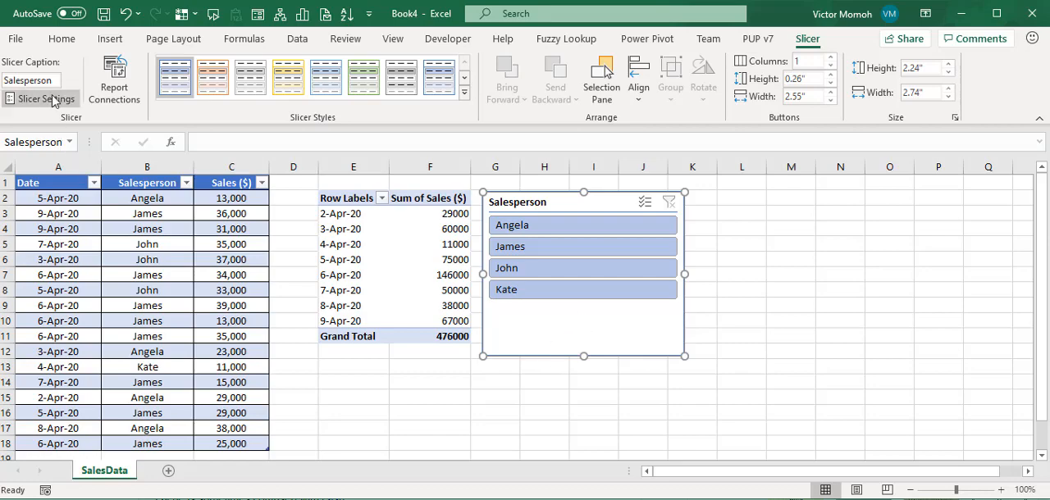
Reopen Slicer Settings and confirm again, leaving Kerry shown greyed out
{"action": "left_click", "coordinate": [41, 98]}
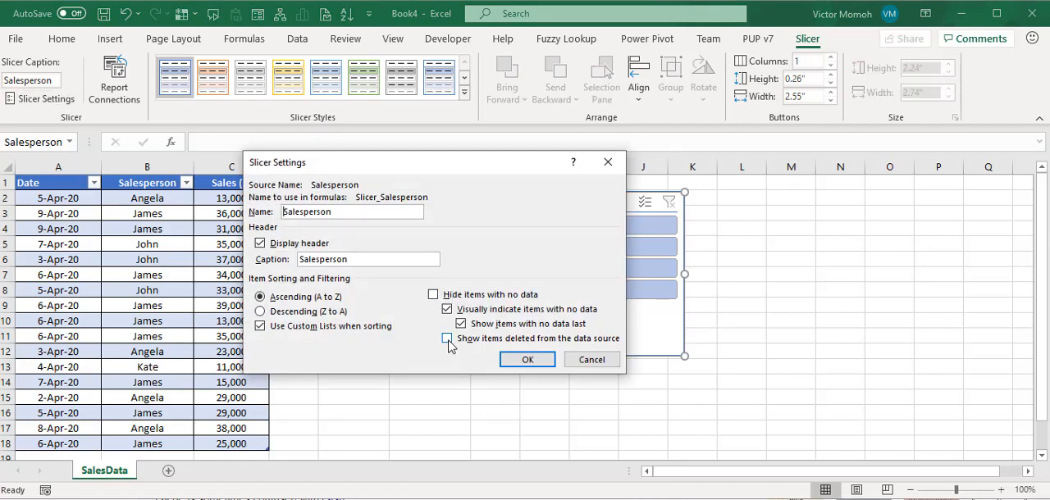
{"action": "left_click", "coordinate": [526, 359]}
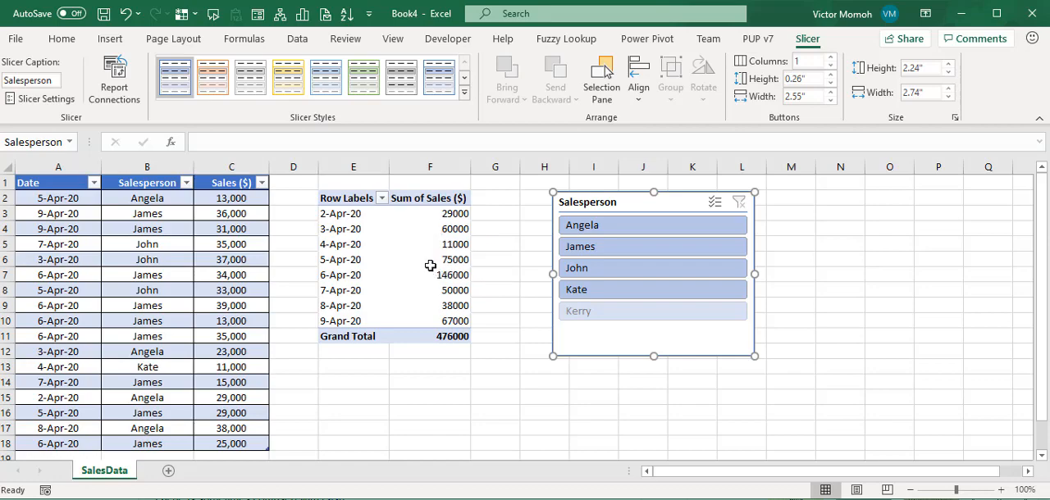
Select a PivotTable value and bring up the PivotTable Options dialog
{"action": "left_click", "coordinate": [430, 259]}
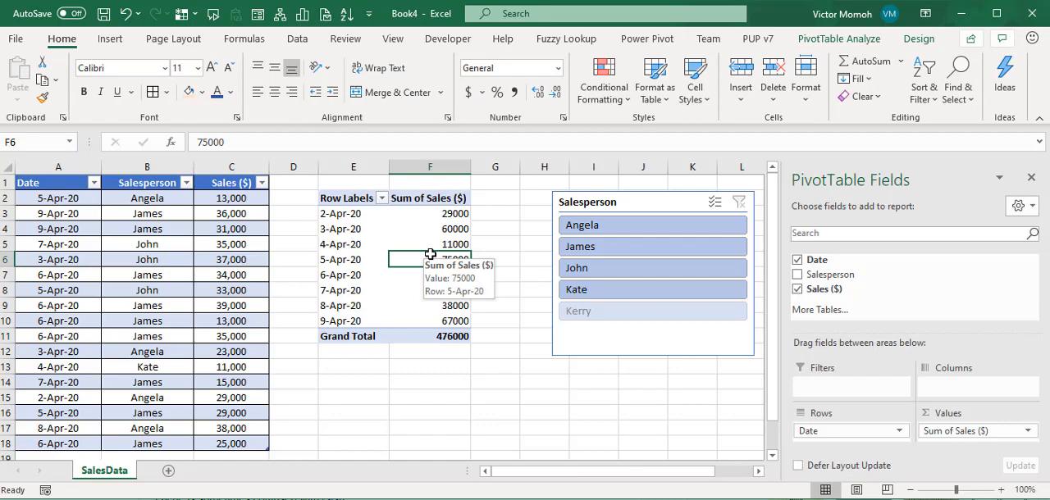
{"action": "mouse_move", "coordinate": [542, 190]}
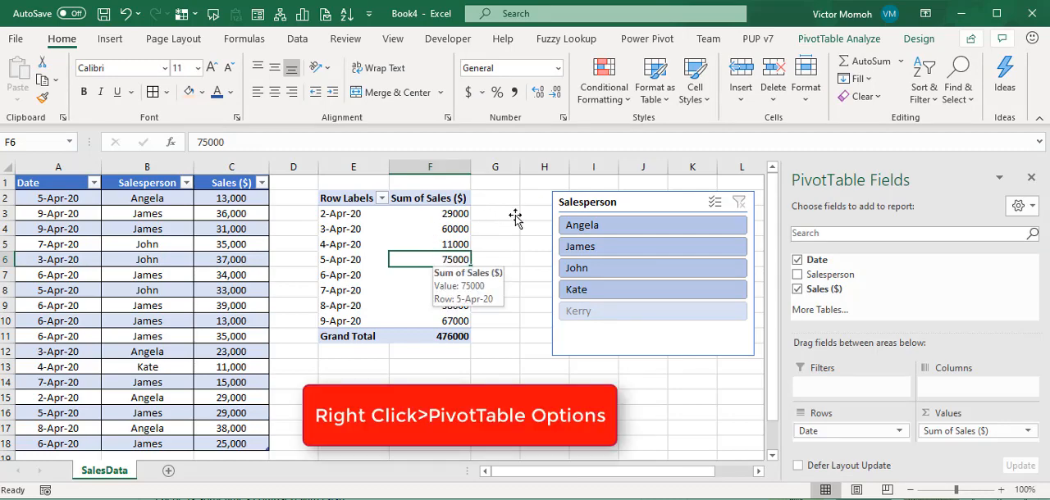
{"action": "left_click", "coordinate": [840, 39]}
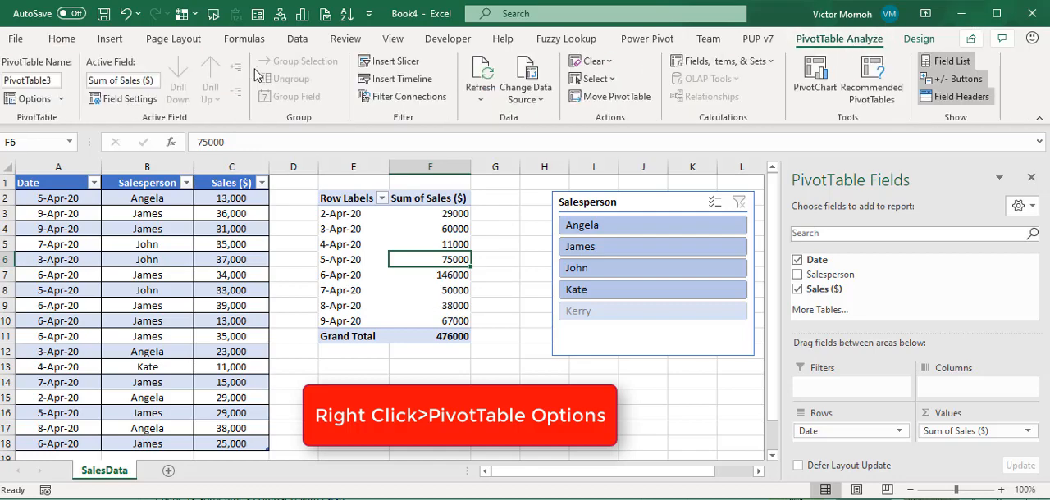
{"action": "left_click", "coordinate": [33, 98]}
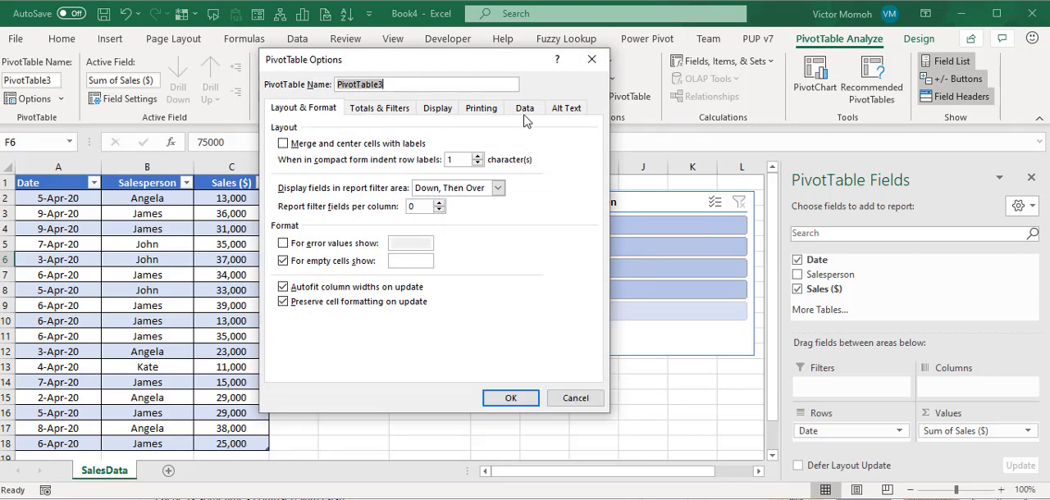
Set 'Number of items to retain per field' to None on the Data tab and apply
{"action": "left_click", "coordinate": [525, 107]}
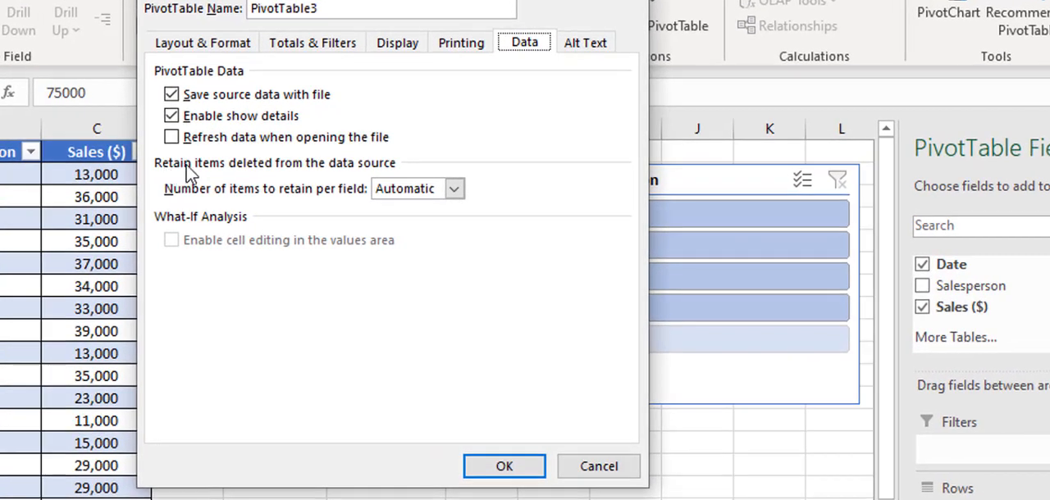
{"action": "mouse_move", "coordinate": [385, 179]}
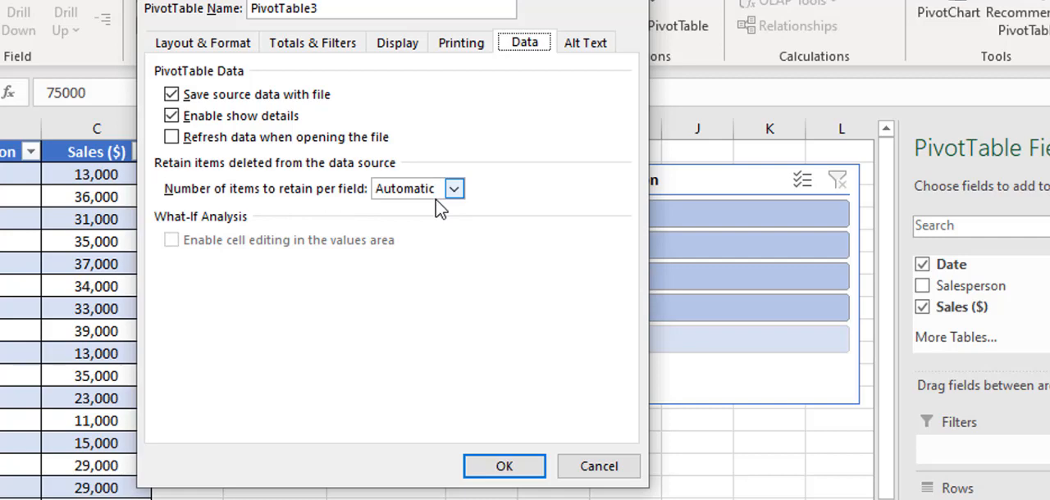
{"action": "mouse_move", "coordinate": [445, 208]}
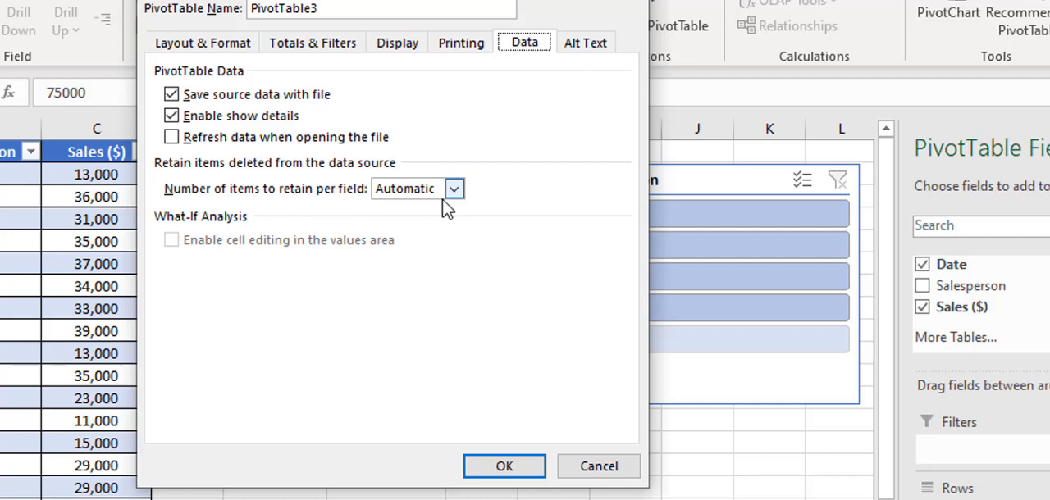
{"action": "left_click", "coordinate": [454, 189]}
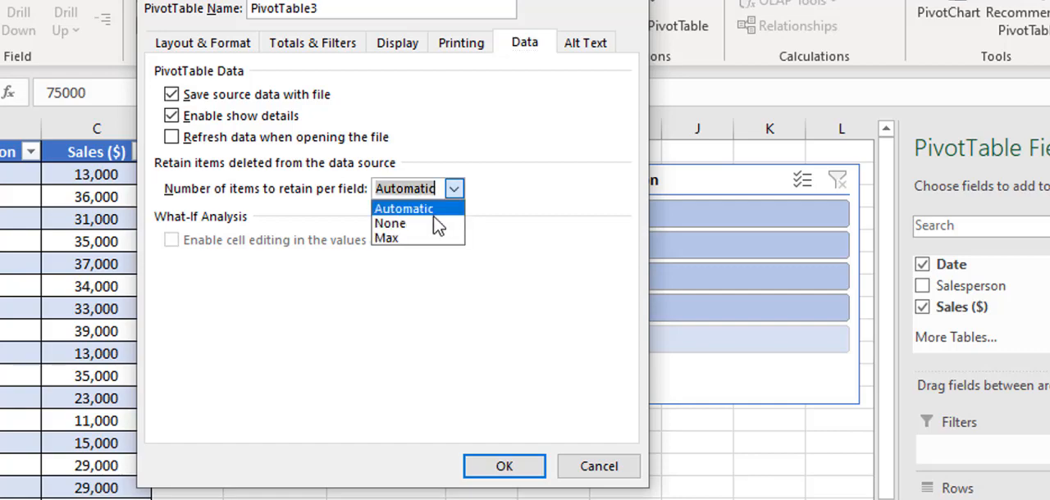
{"action": "left_click", "coordinate": [390, 223]}
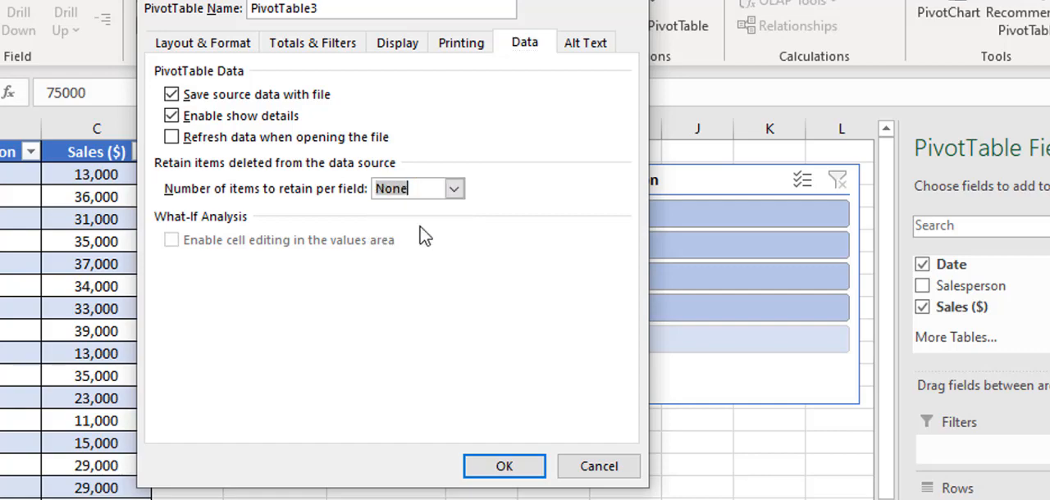
{"action": "left_click", "coordinate": [504, 466]}
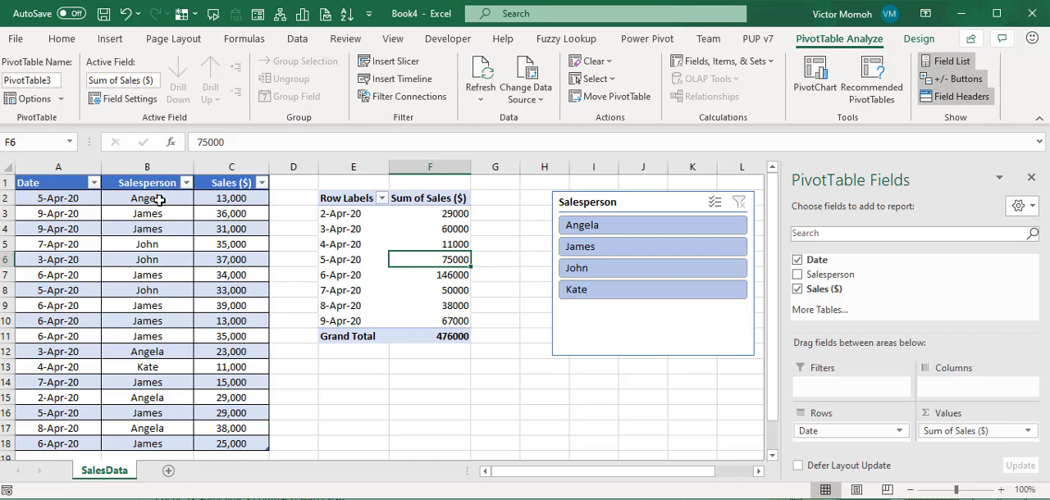
{"action": "mouse_move", "coordinate": [168, 200]}
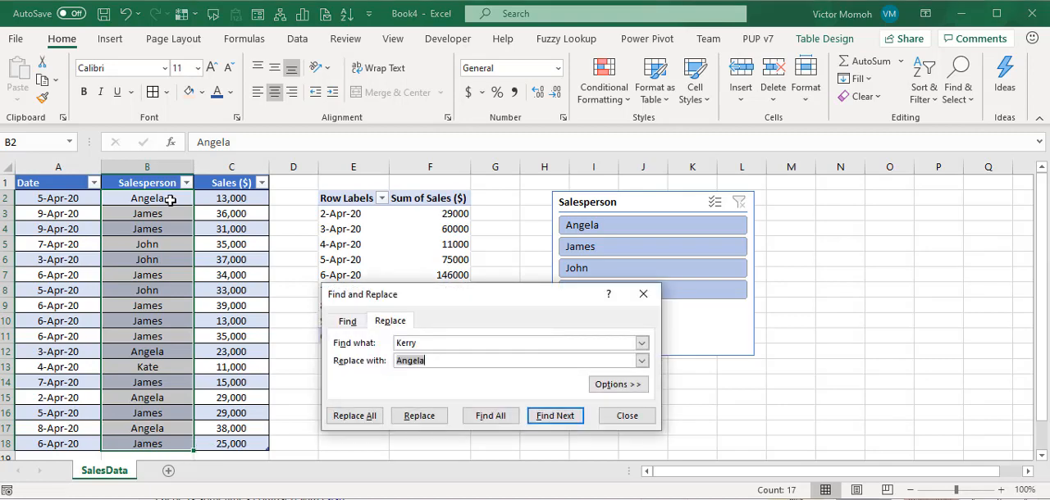
Replace all four Angela entries in the Salesperson column with Victor
{"action": "type", "text": "Angela"}
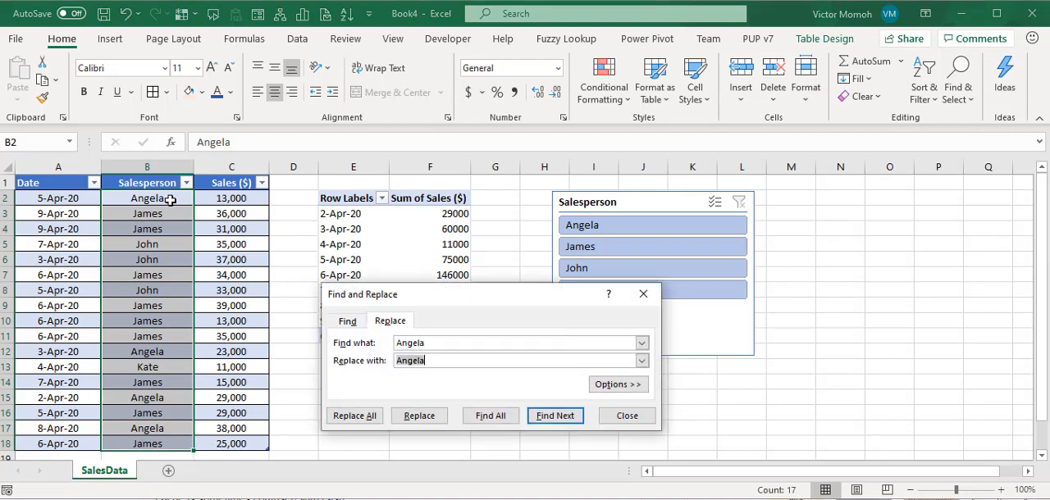
{"action": "type", "text": "Victor"}
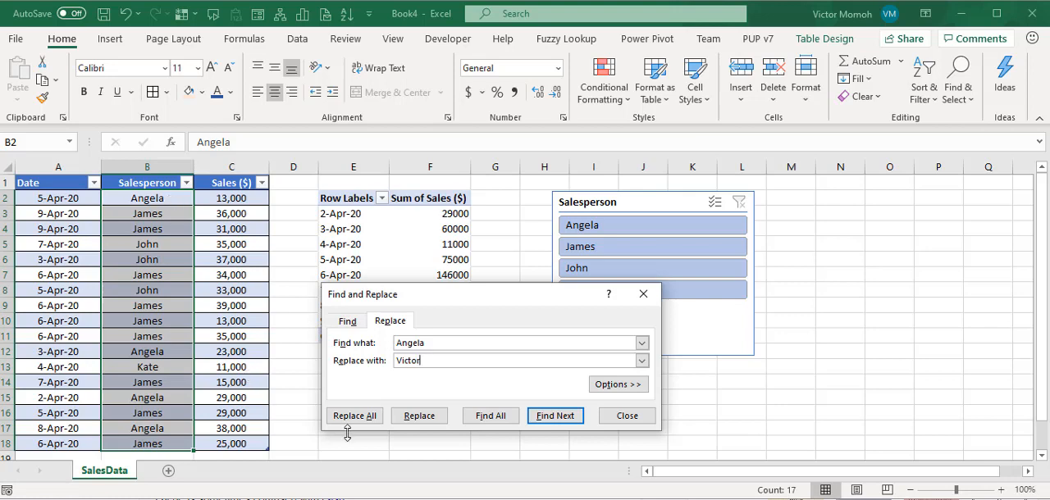
{"action": "left_click", "coordinate": [354, 416]}
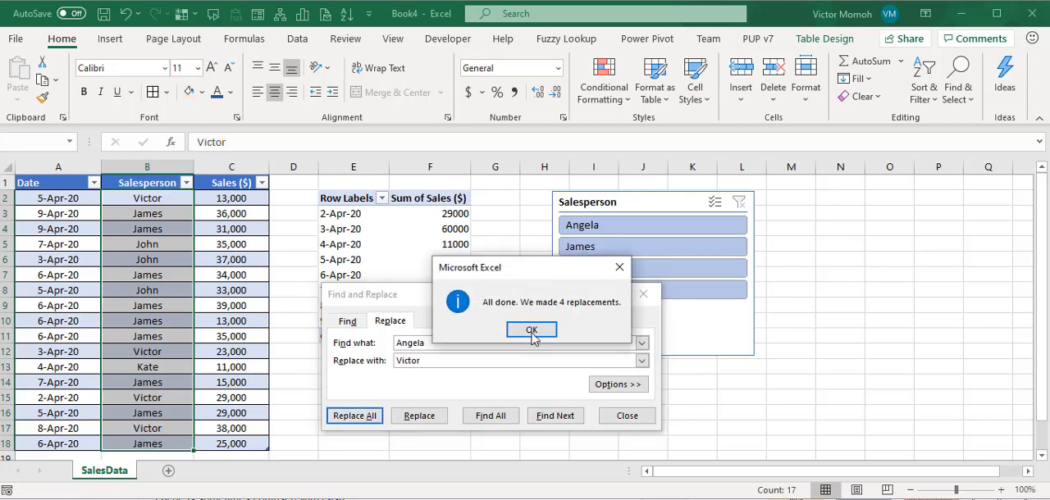
{"action": "left_click", "coordinate": [532, 330]}
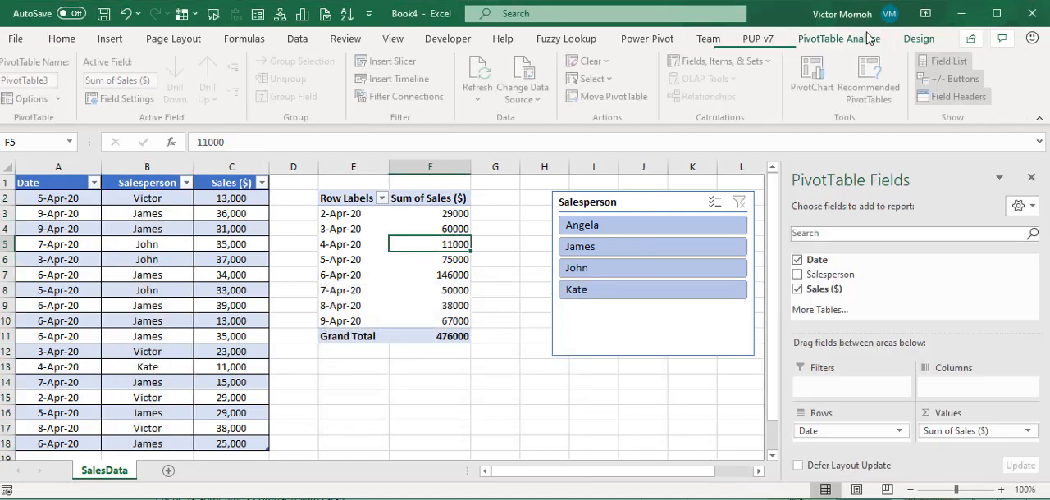
Refresh the PivotTable so the slicer lists James, John, Kate and Victor, without Angela
{"action": "left_click", "coordinate": [480, 78]}
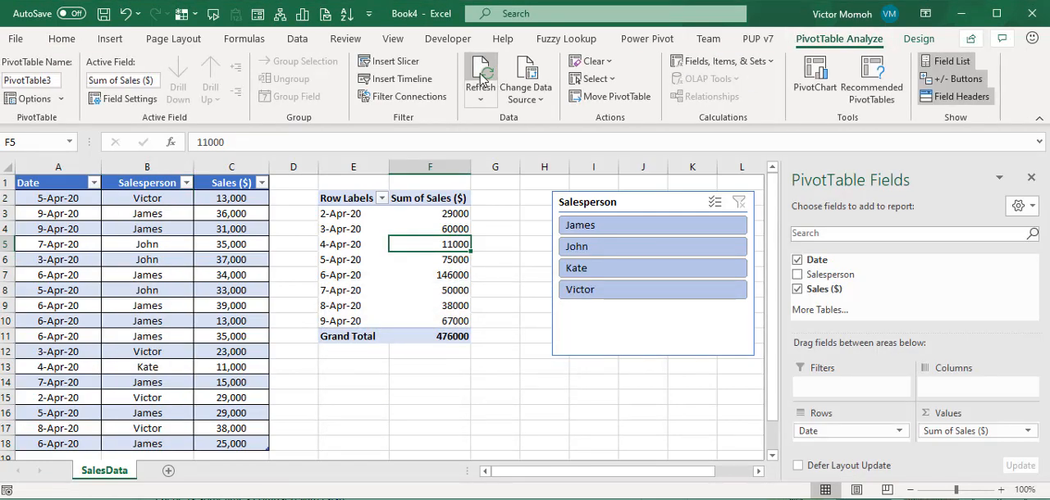
{"action": "mouse_move", "coordinate": [549, 319]}
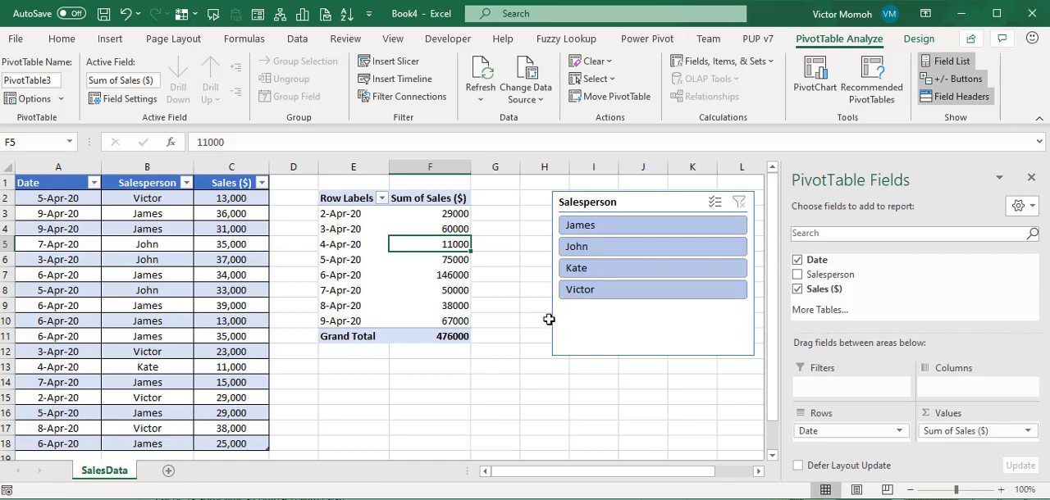
{"action": "mouse_move", "coordinate": [663, 335]}
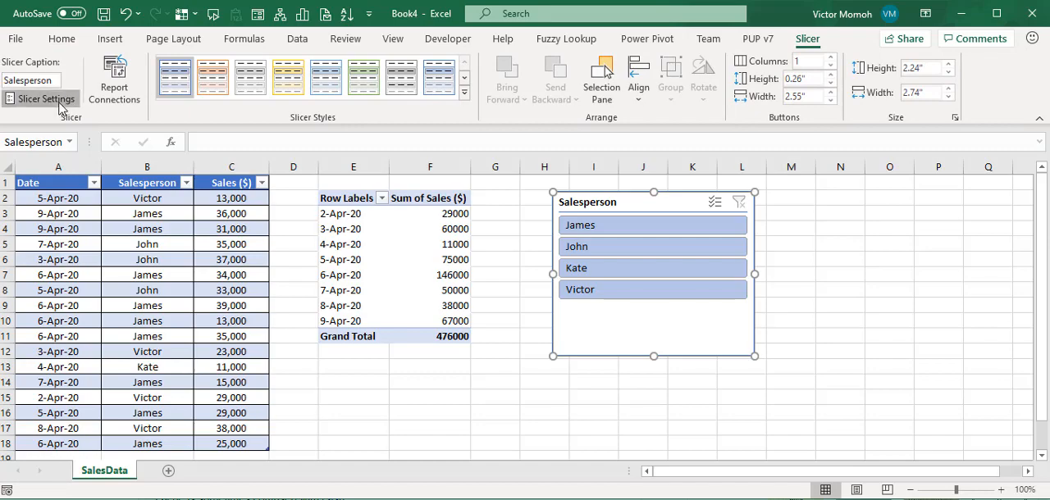
{"action": "left_click", "coordinate": [46, 98]}
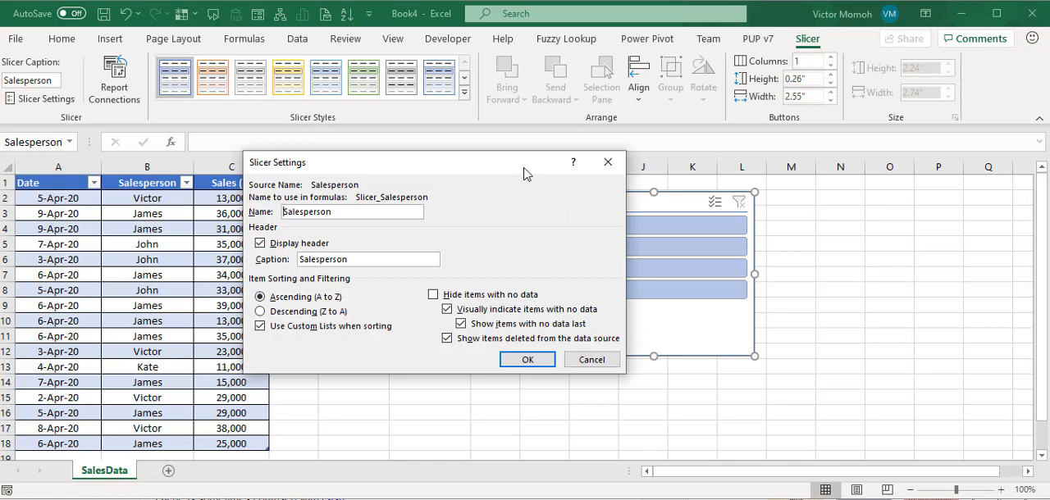
{"action": "mouse_move", "coordinate": [608, 162]}
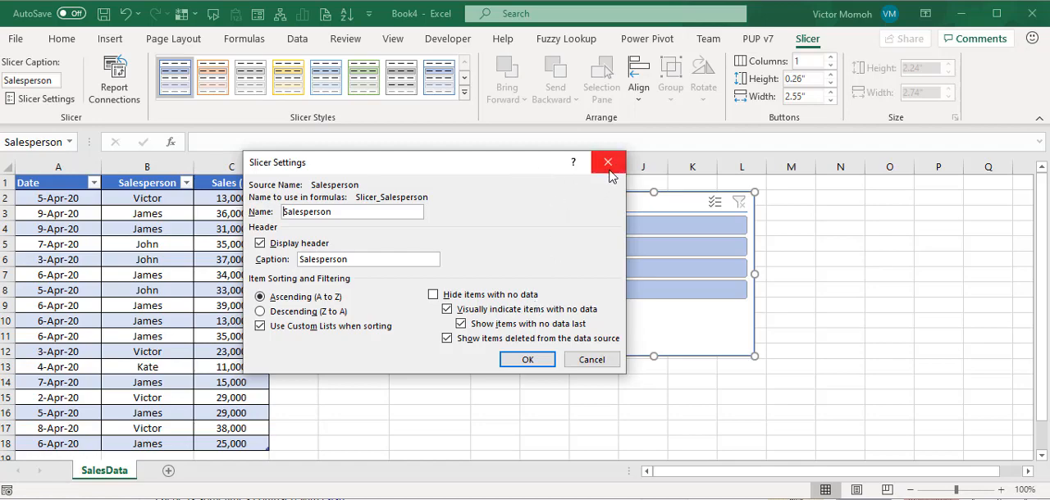
{"action": "left_click", "coordinate": [608, 162]}
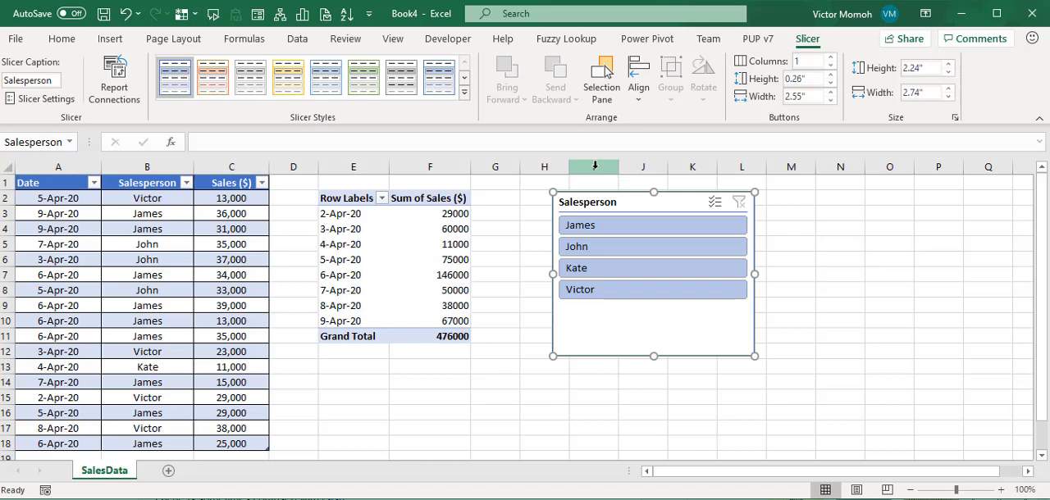
{"action": "left_click", "coordinate": [430, 229]}
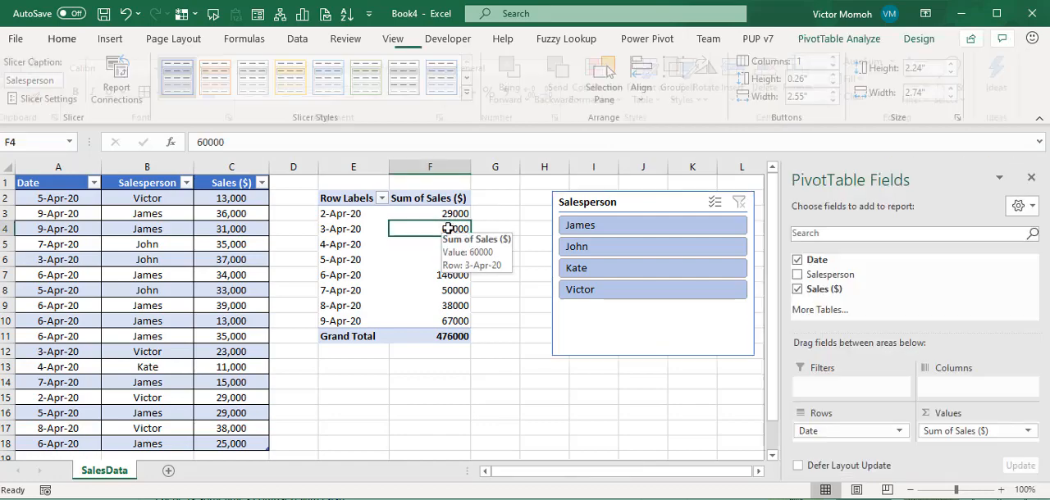
{"action": "left_click", "coordinate": [61, 38]}
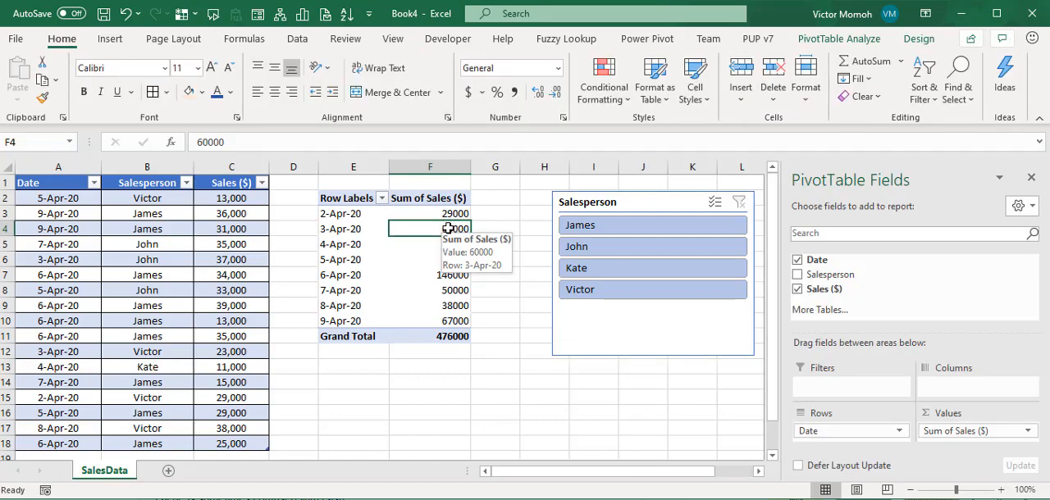